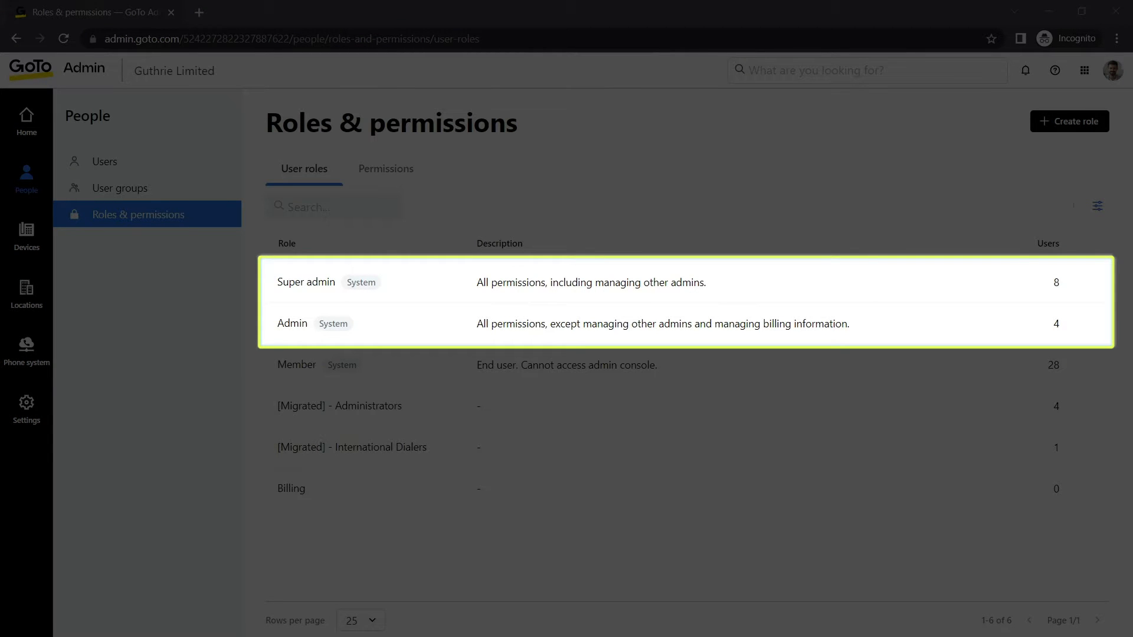
Return from Roles & permissions to the Home products overview
{"action": "left_click", "coordinate": [27, 121]}
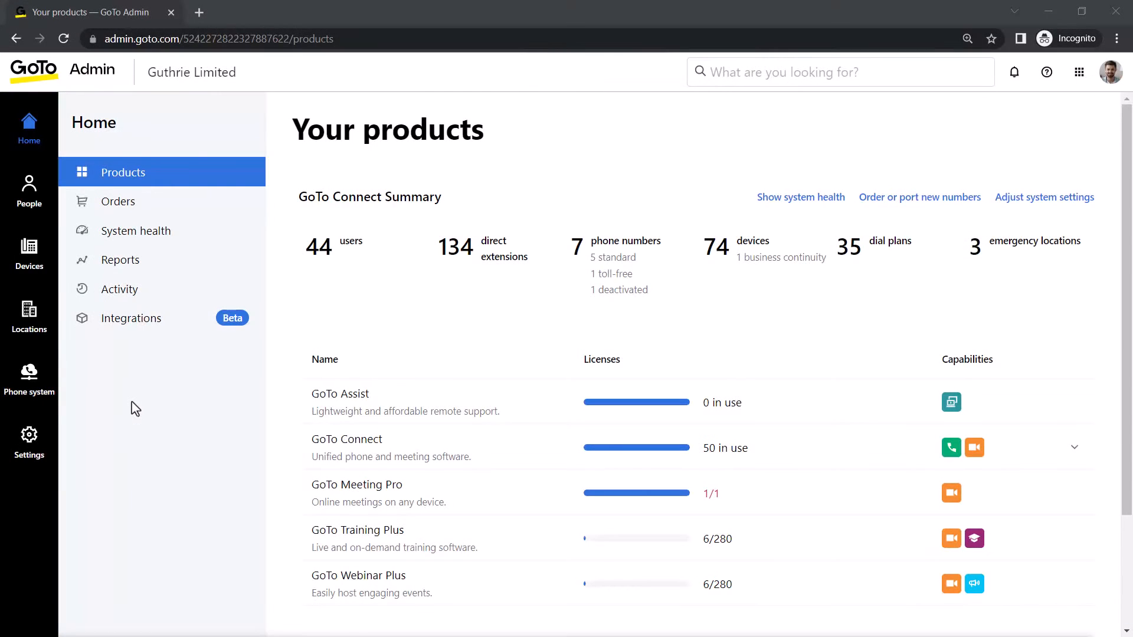
Show the Phone system's Phone numbers list with its seven numbers
{"action": "left_click", "coordinate": [28, 378]}
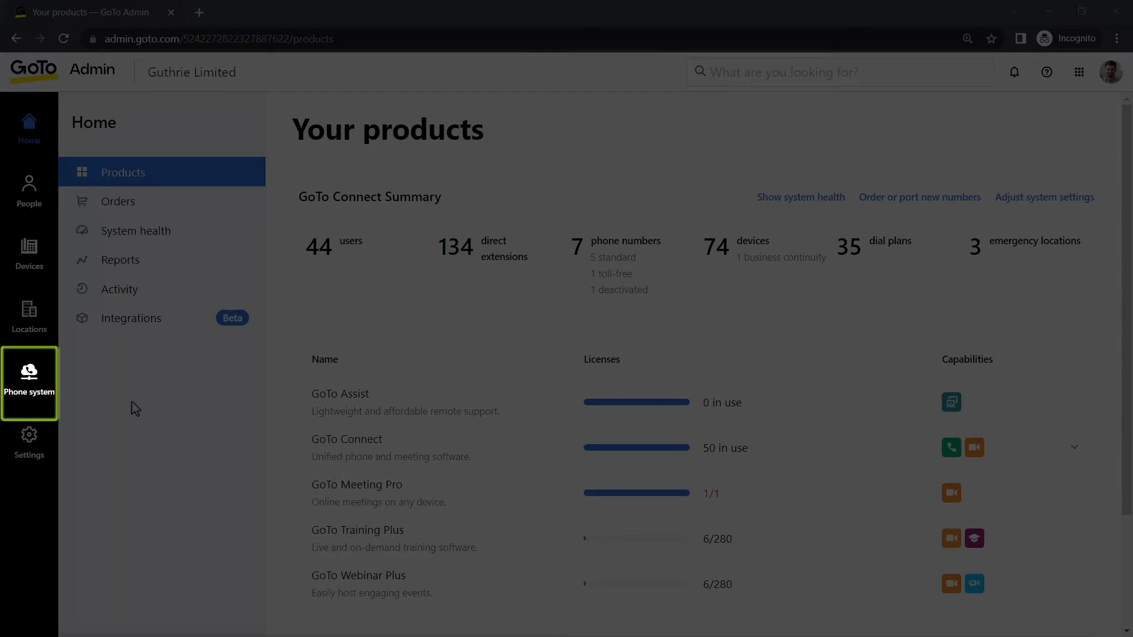
{"action": "left_click", "coordinate": [29, 383]}
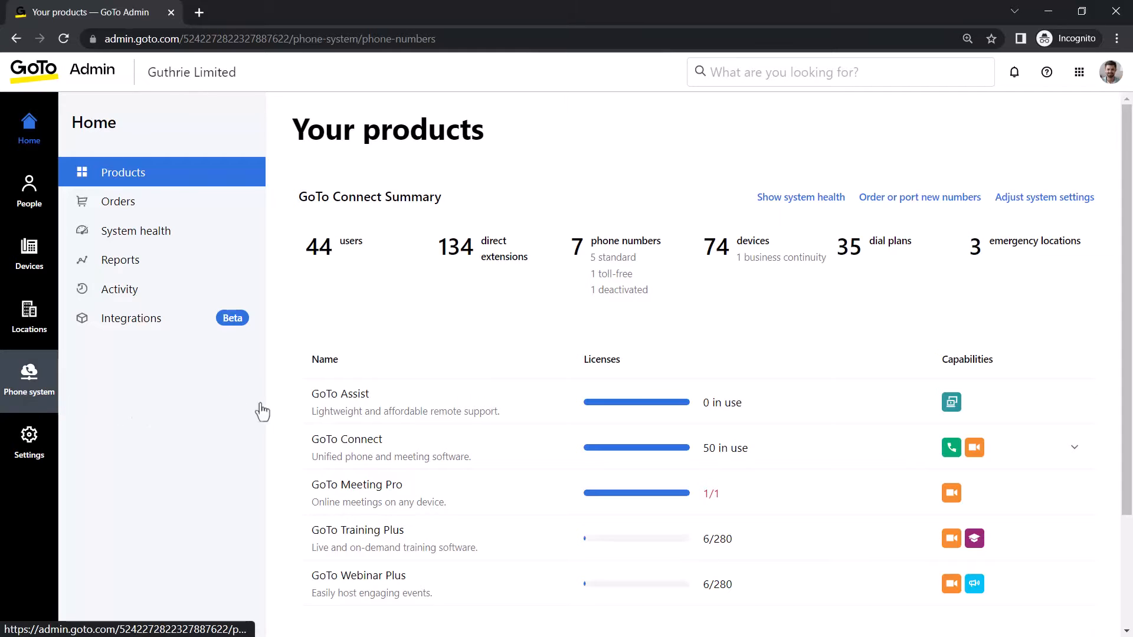
{"action": "left_click", "coordinate": [28, 378]}
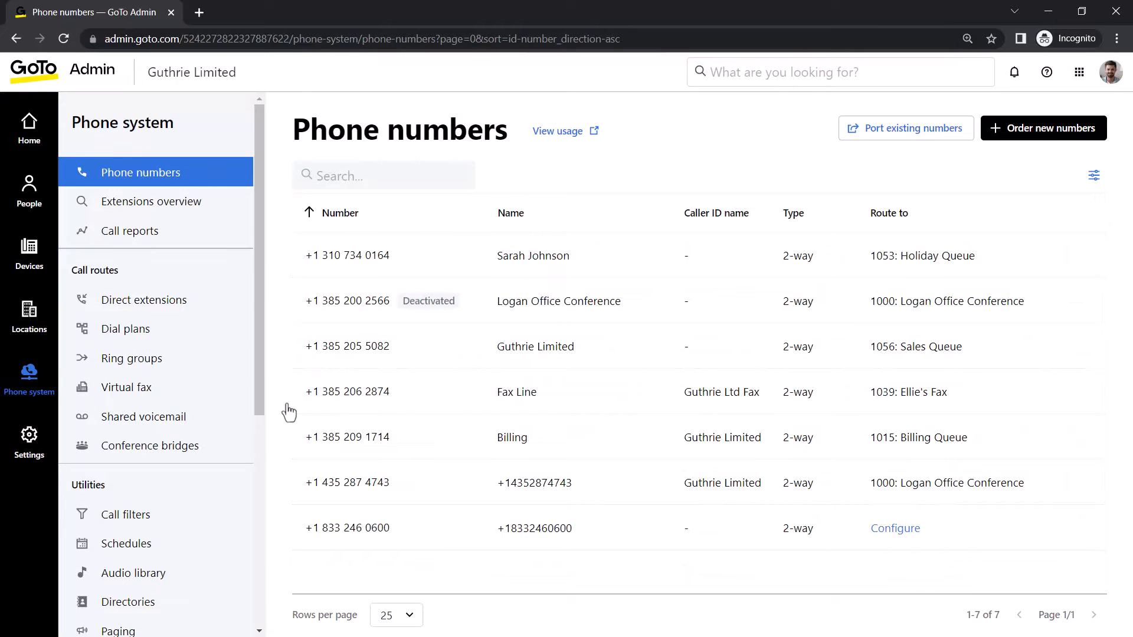
{"action": "left_click", "coordinate": [347, 255]}
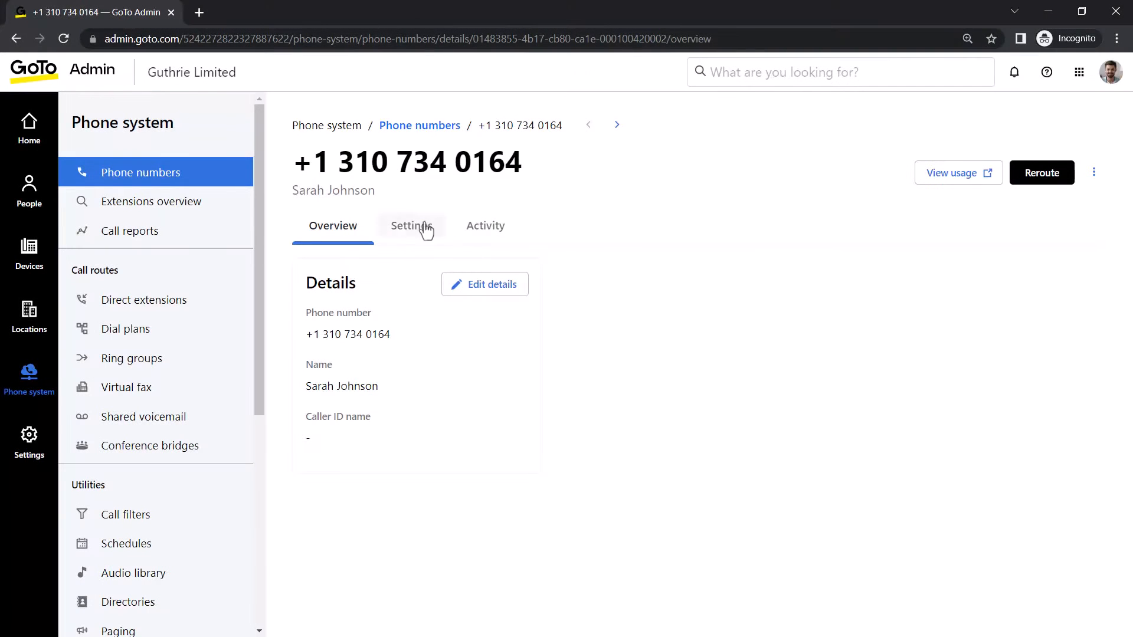
{"action": "left_click", "coordinate": [411, 226]}
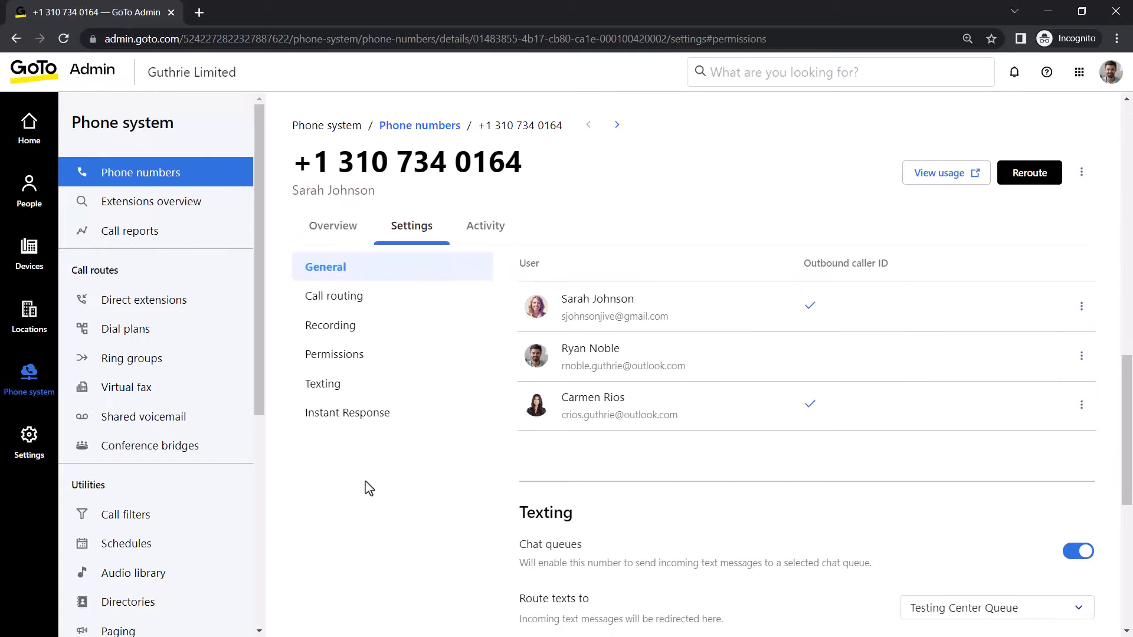
{"action": "left_click", "coordinate": [334, 354]}
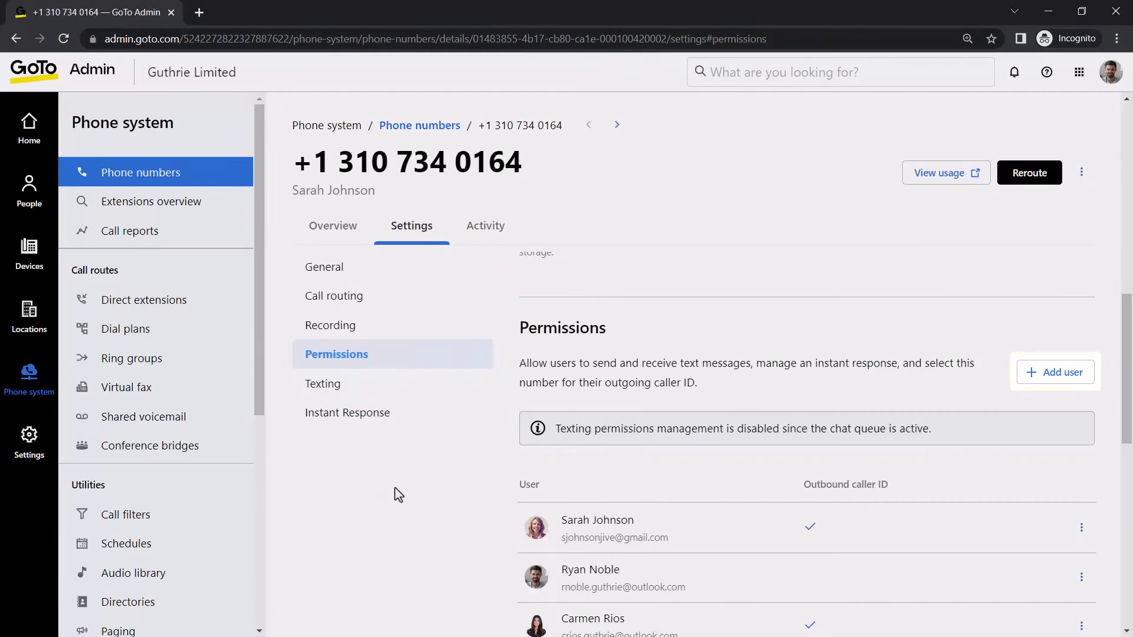
{"action": "left_click", "coordinate": [1054, 372]}
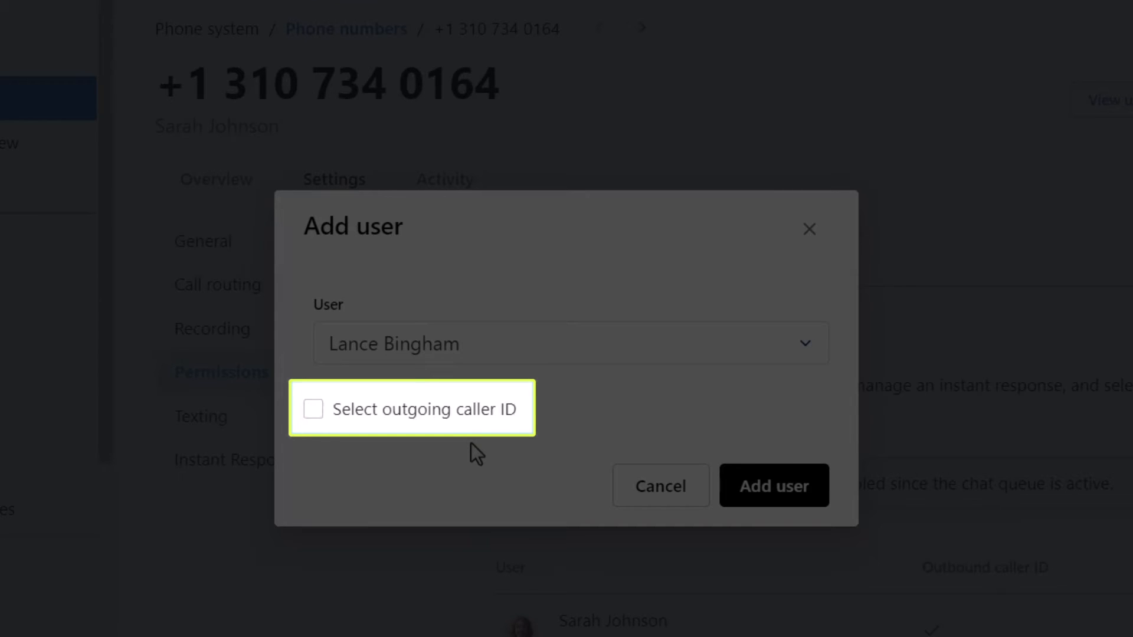
{"action": "left_click", "coordinate": [312, 410]}
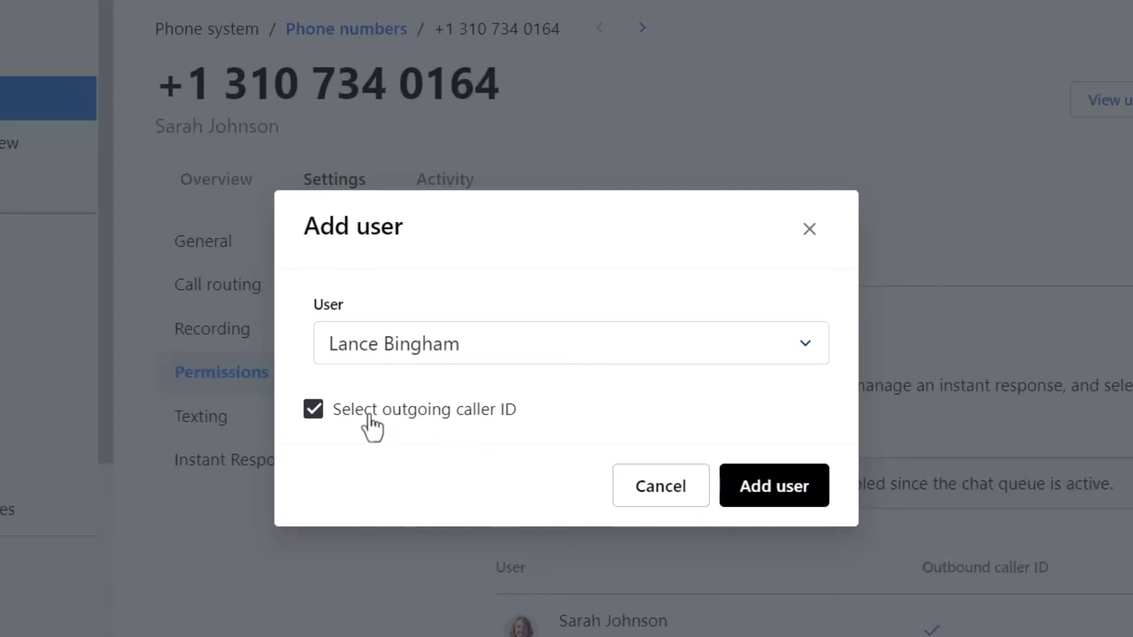
{"action": "mouse_move", "coordinate": [773, 485]}
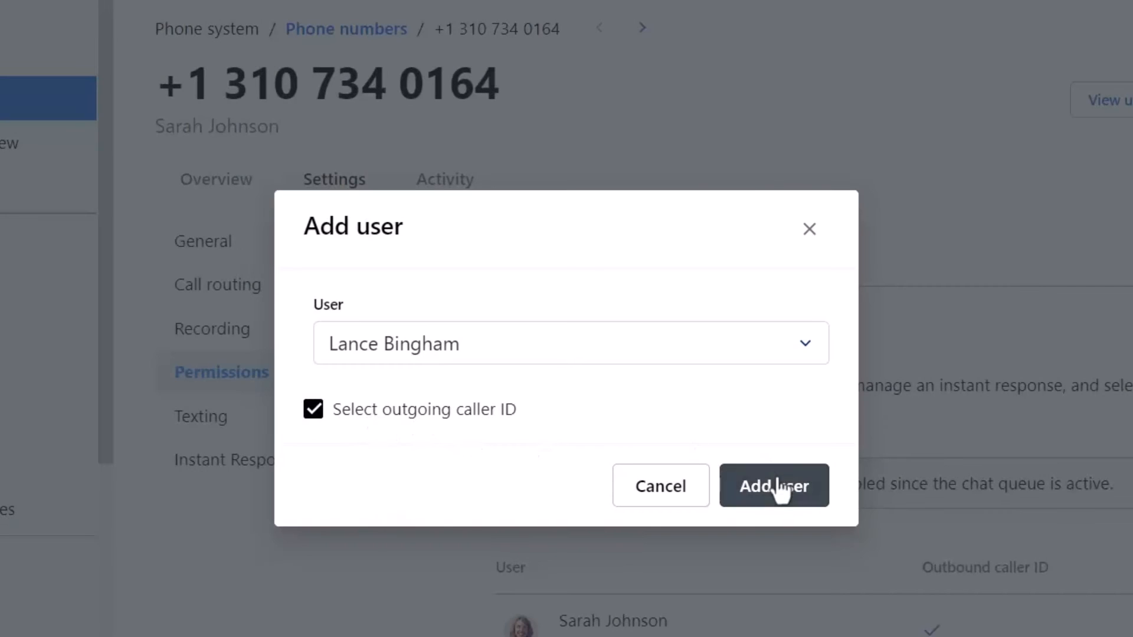
{"action": "left_click", "coordinate": [774, 485]}
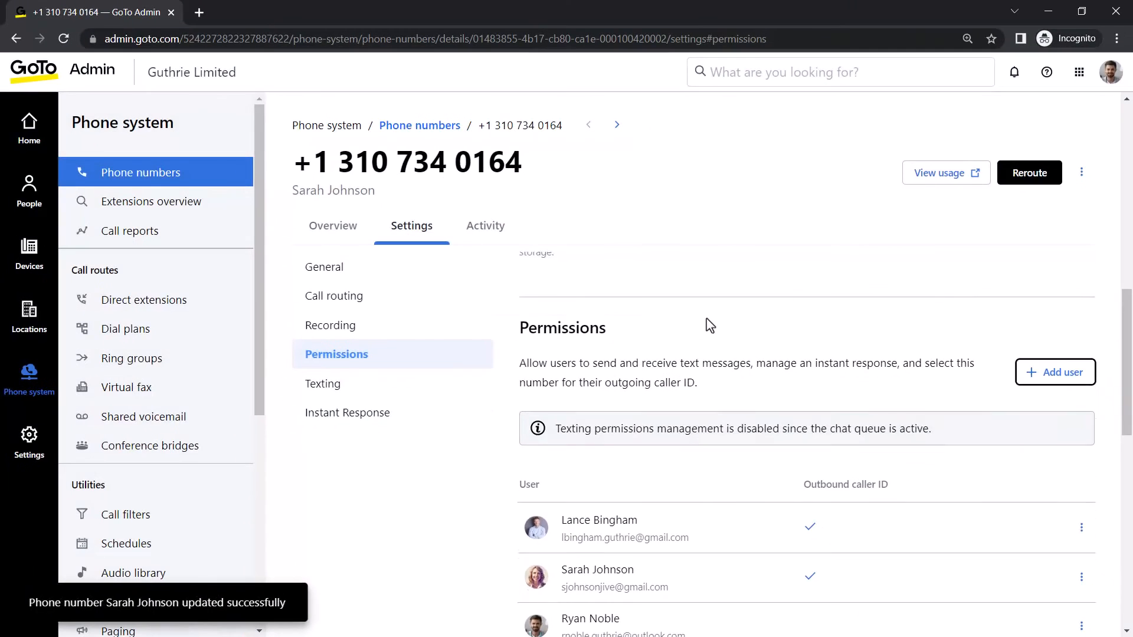
{"action": "scroll", "scroll_direction": "down", "scroll_amount": 3}
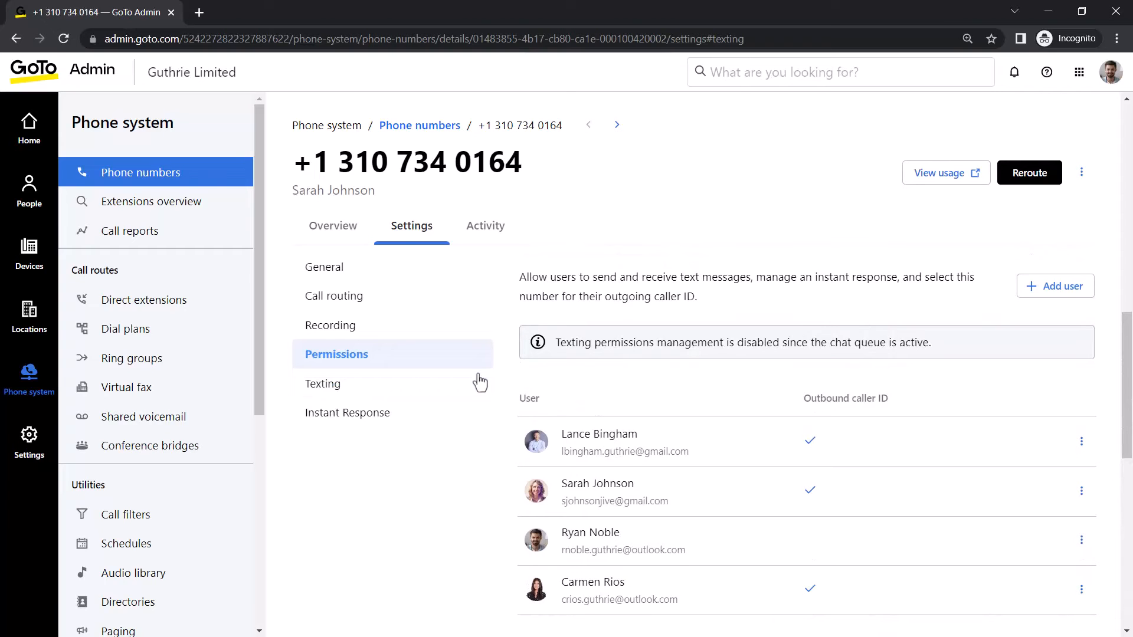
{"action": "left_click", "coordinate": [1083, 442]}
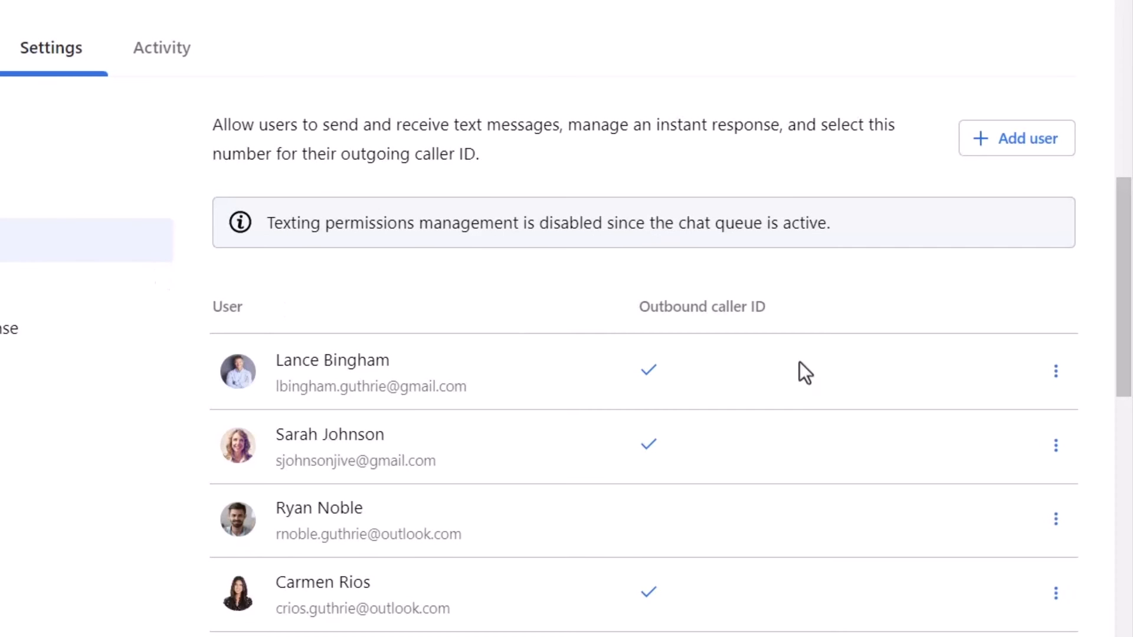
{"action": "left_click", "coordinate": [1055, 371]}
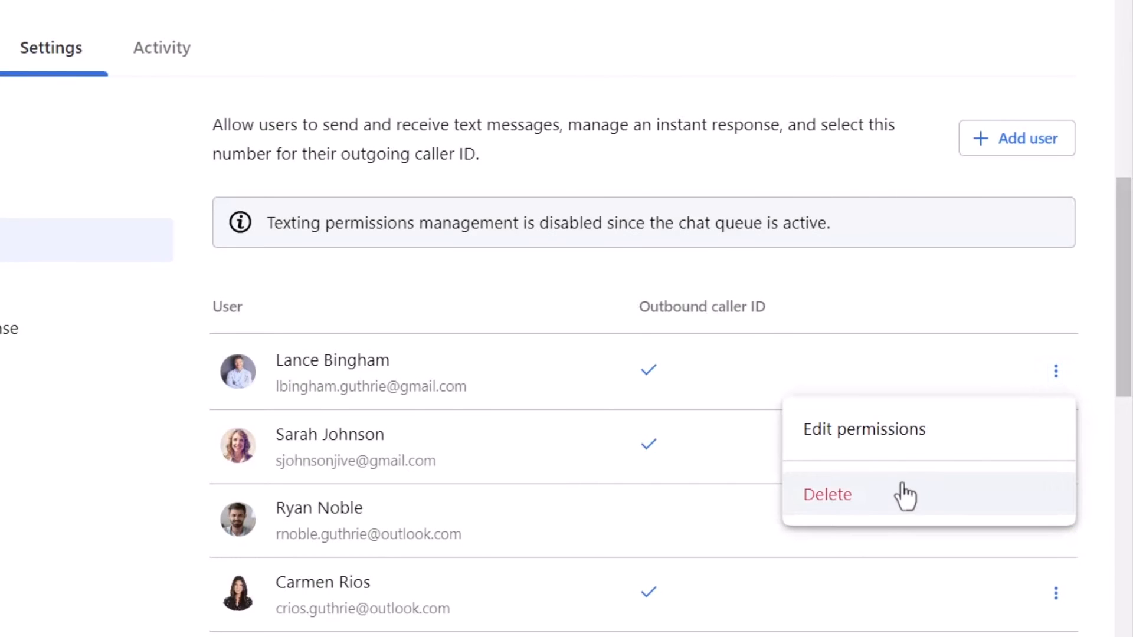
{"action": "left_click", "coordinate": [827, 494]}
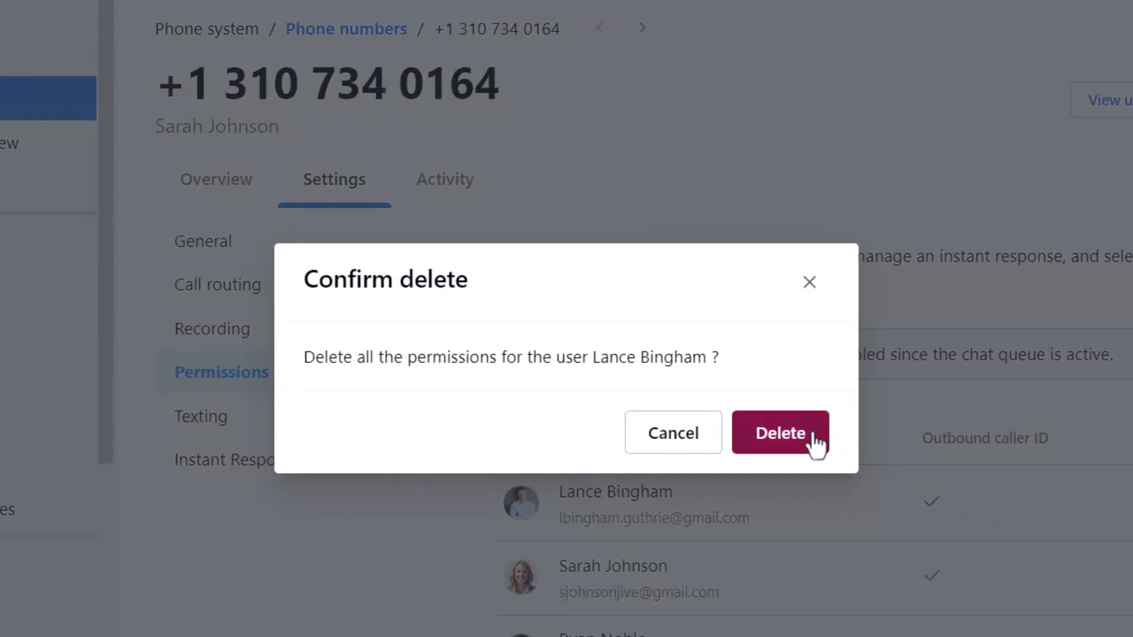
{"action": "left_click", "coordinate": [780, 434]}
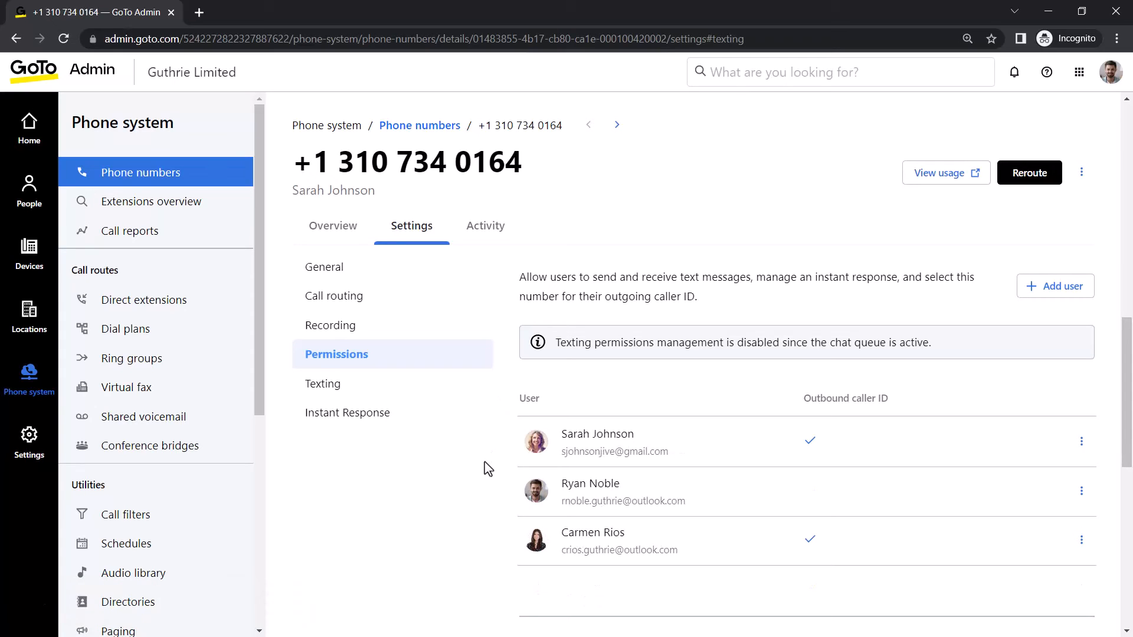
Route the number's incoming texts to Campaigns Chat Queue and save
{"action": "left_click", "coordinate": [324, 383]}
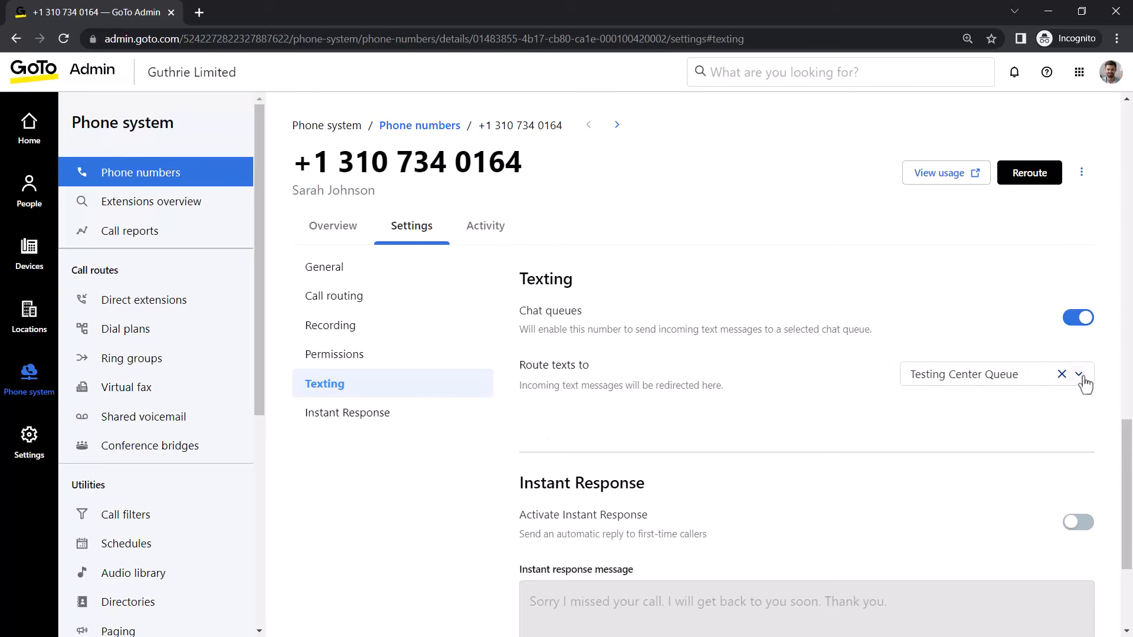
{"action": "left_click", "coordinate": [1077, 374]}
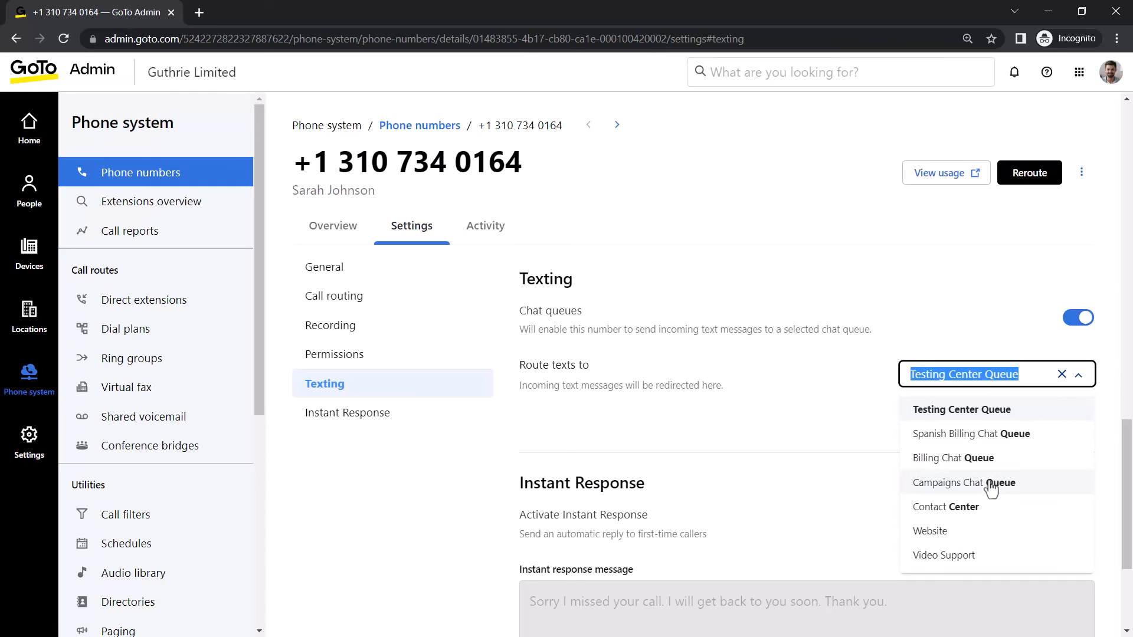
{"action": "left_click", "coordinate": [967, 483]}
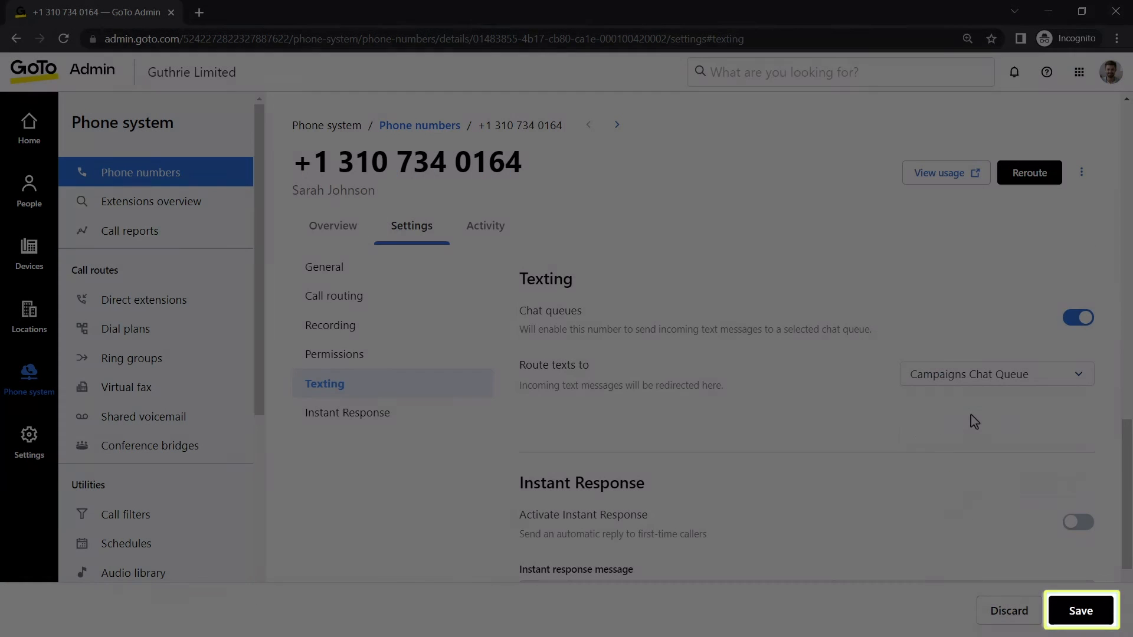
{"action": "left_click", "coordinate": [1080, 610]}
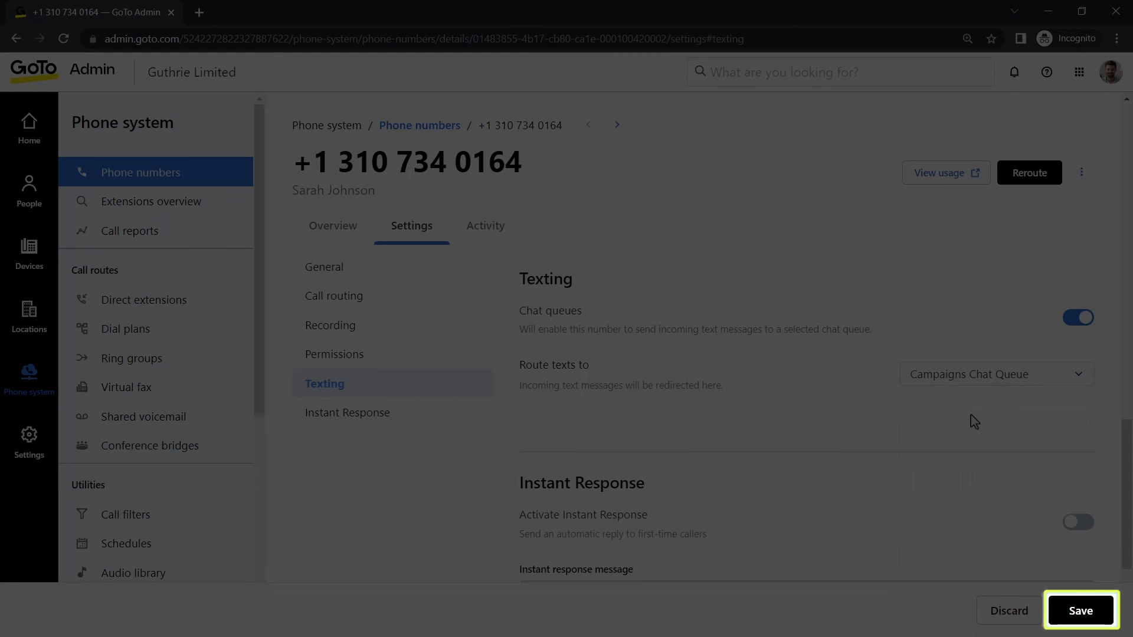
{"action": "left_click", "coordinate": [1081, 610]}
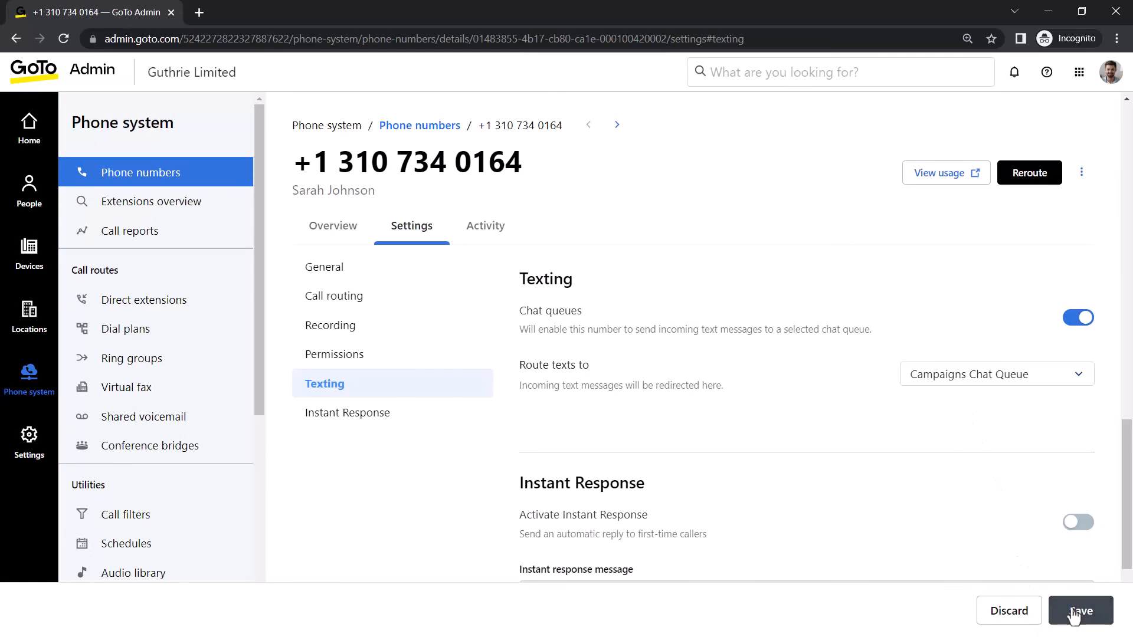
{"action": "left_click", "coordinate": [1080, 610]}
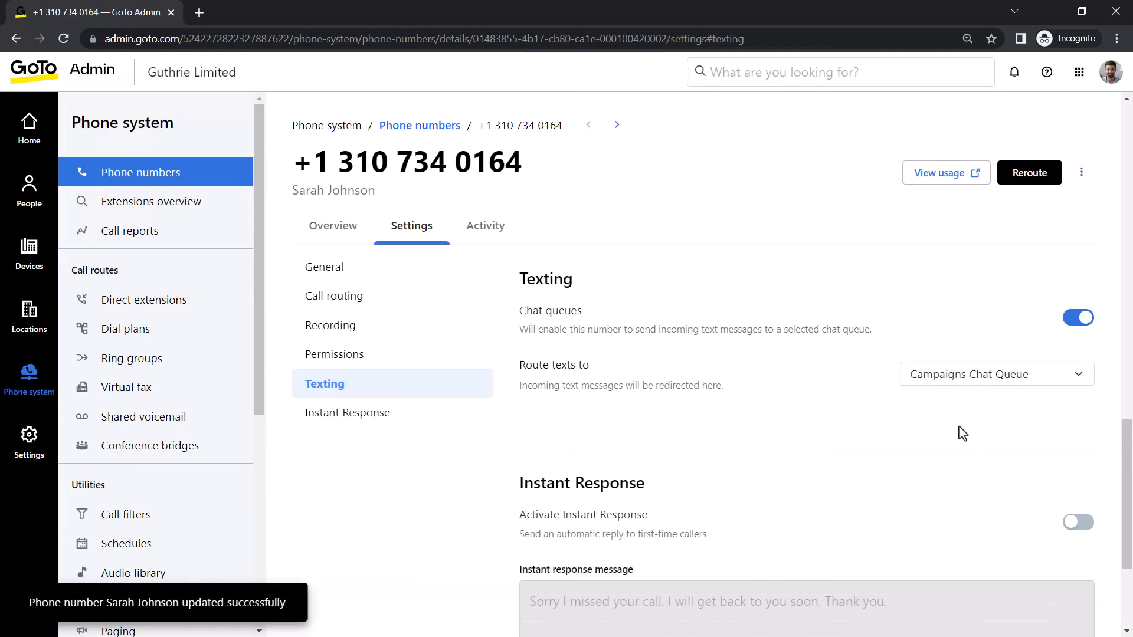